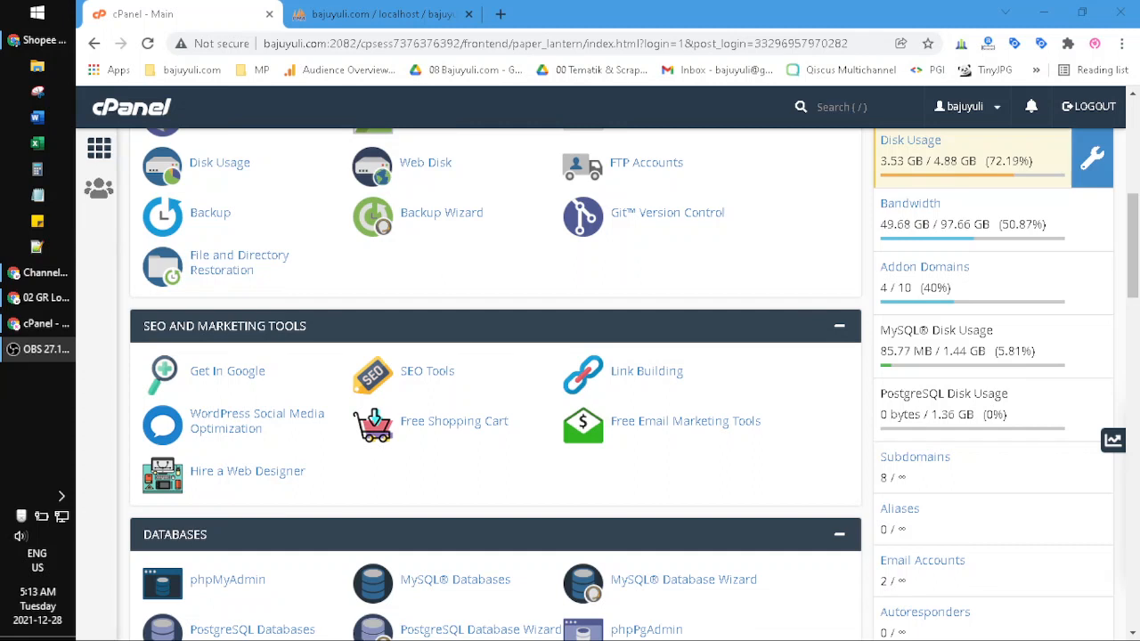
mouse_move(626, 25)
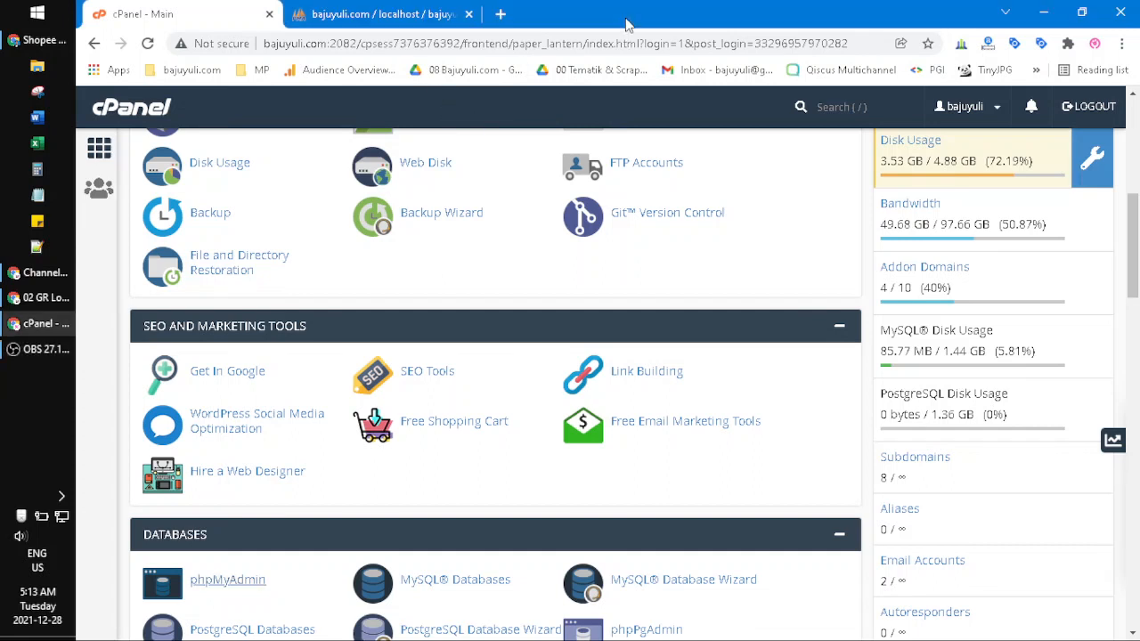
mouse_move(456, 278)
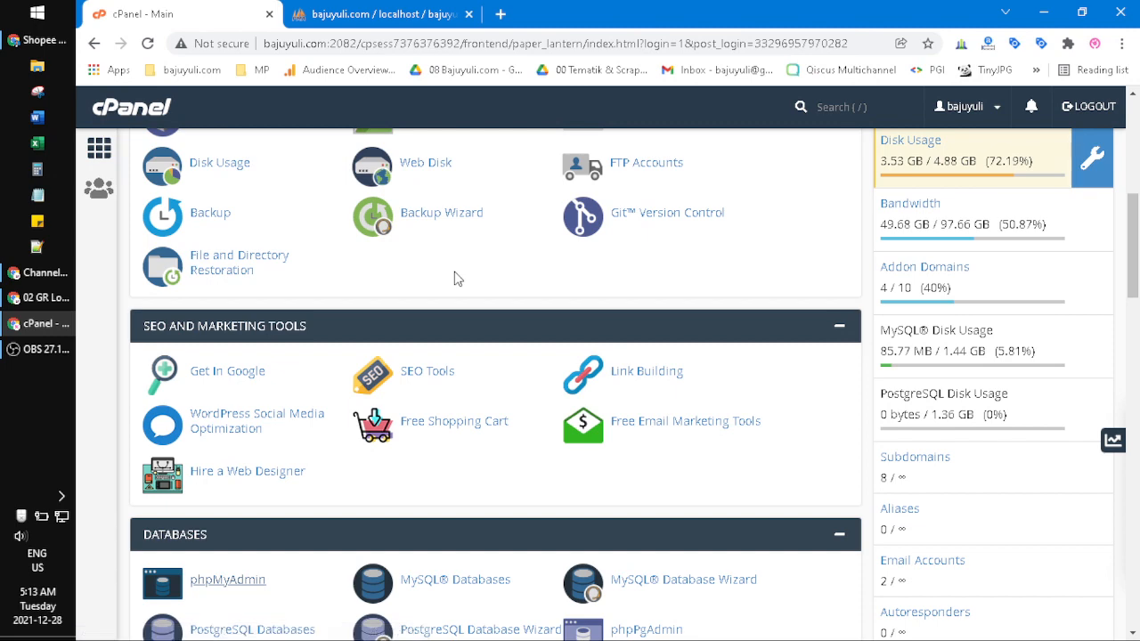
mouse_move(239, 261)
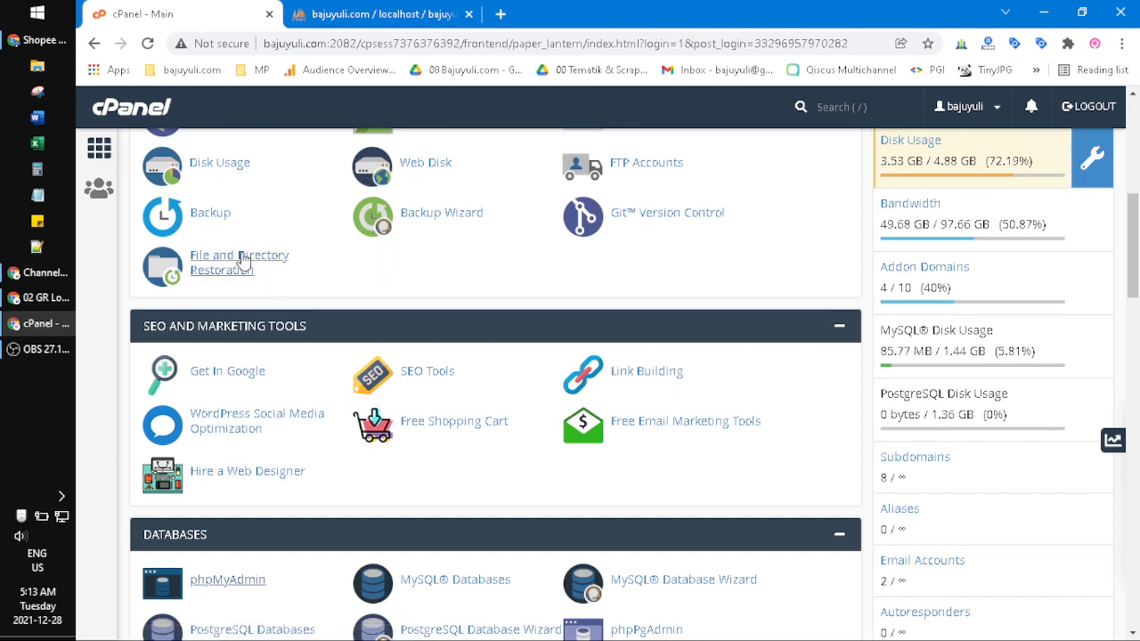
Step: Browse the rows of the product table in the bajuyuli_new database from cPanel's phpMyAdmin
scroll("down", 3)
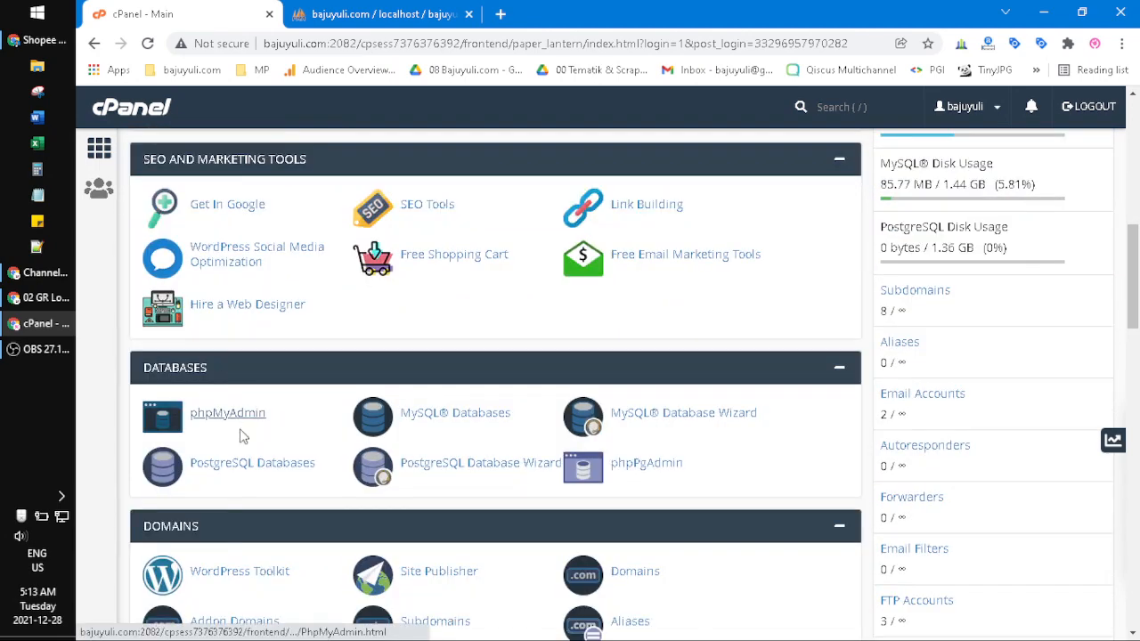
left_click(227, 413)
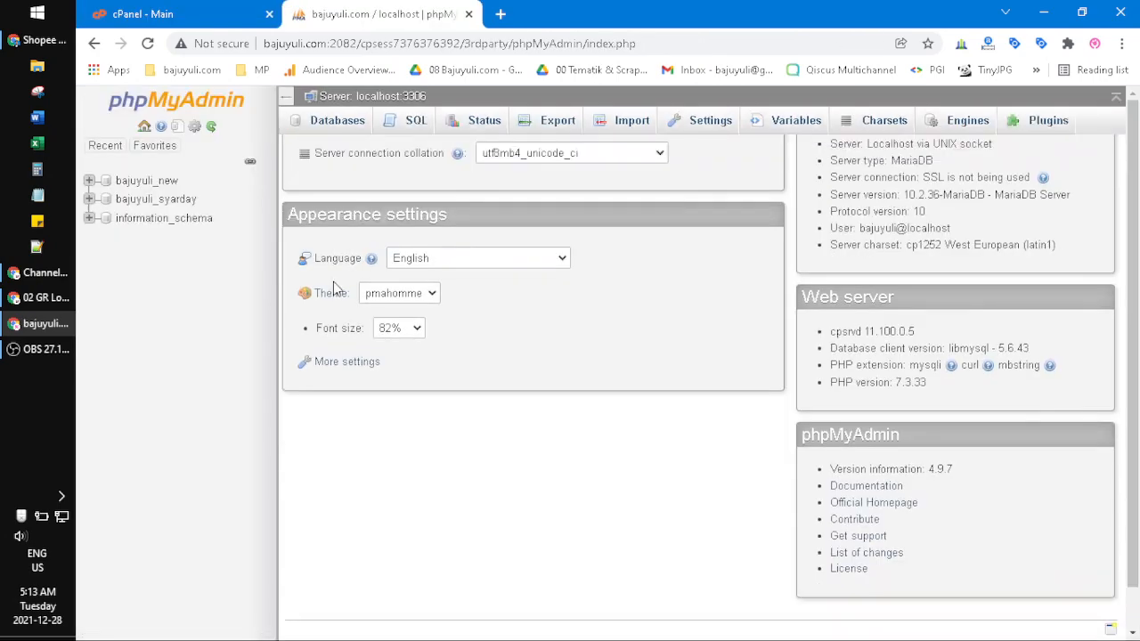
left_click(89, 180)
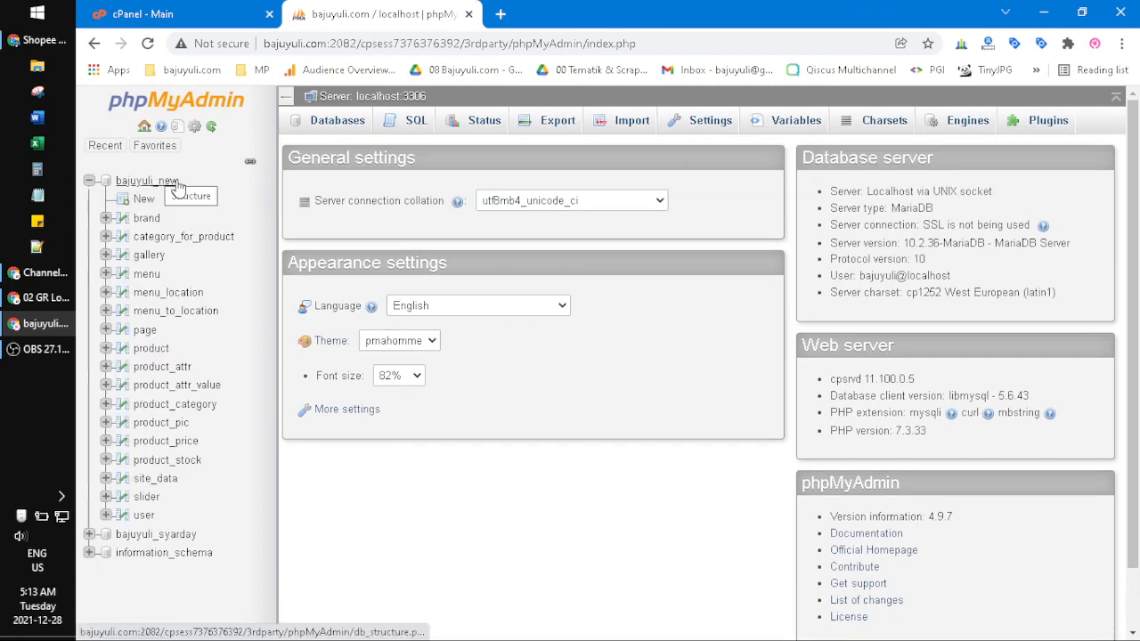
scroll("down", 3)
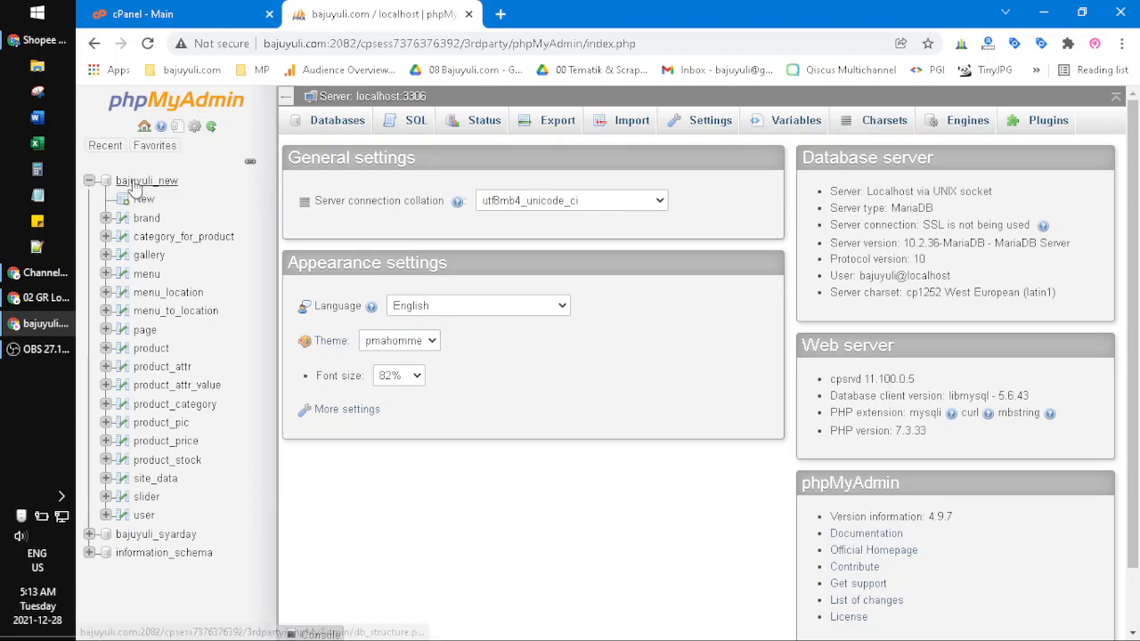
left_click(146, 180)
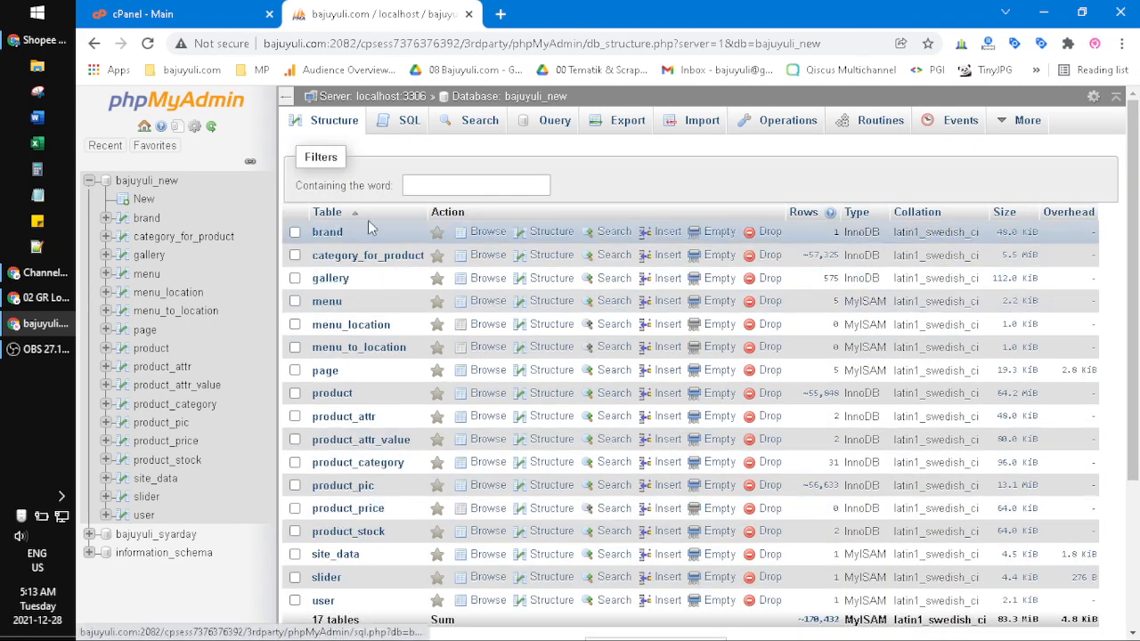
left_click(331, 394)
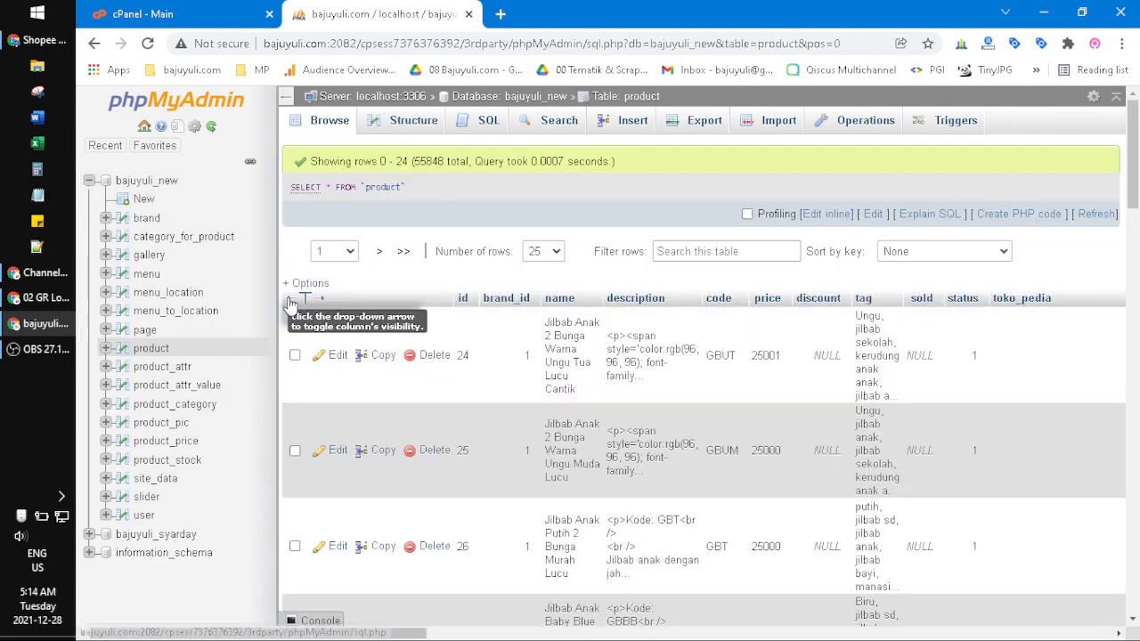
mouse_move(705, 121)
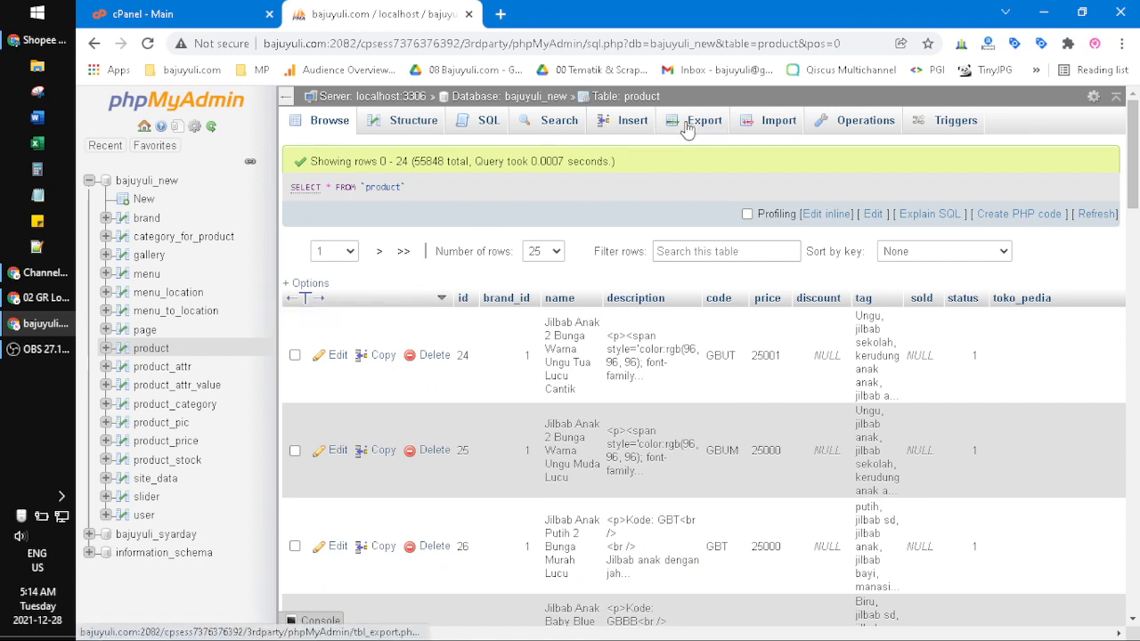
Step: Start an export of the product table with CSV chosen as the format
left_click(705, 121)
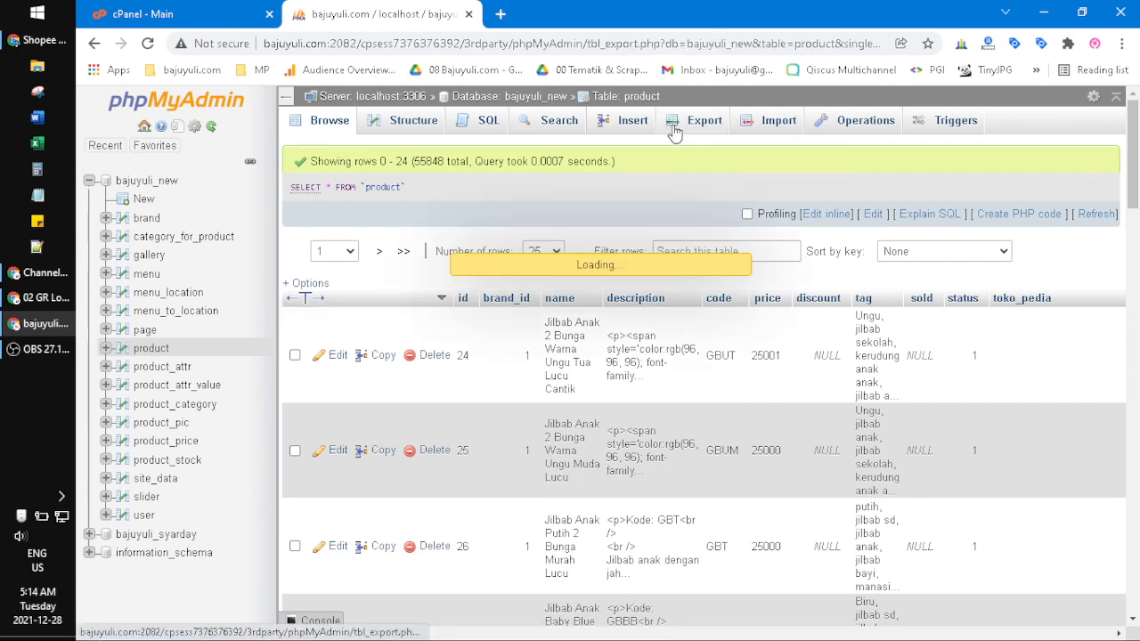
left_click(703, 121)
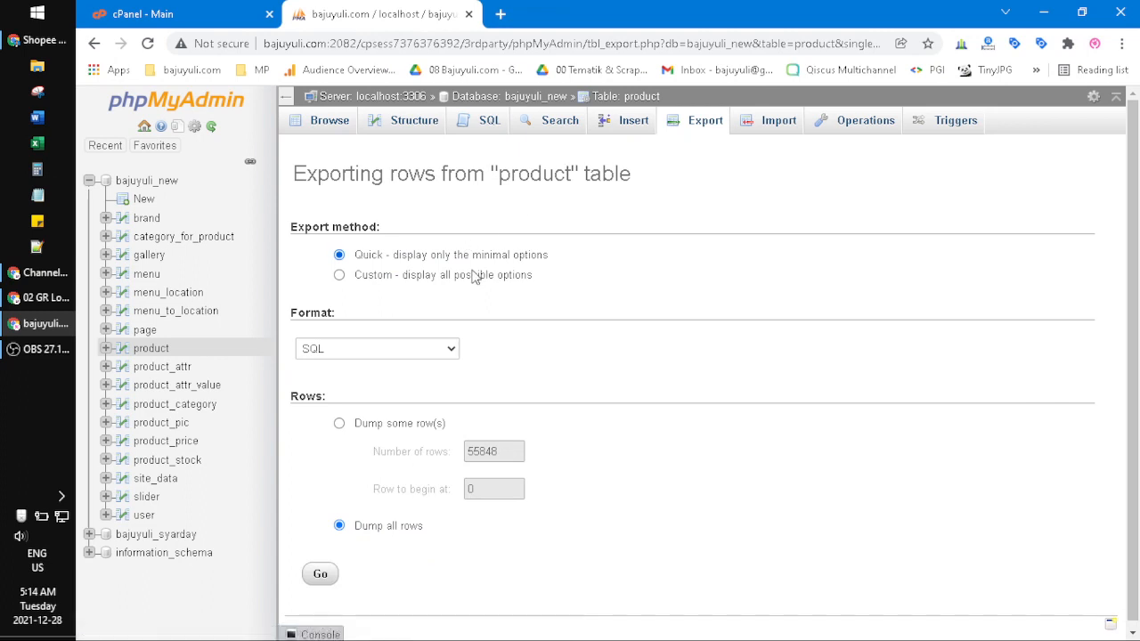
mouse_move(377, 372)
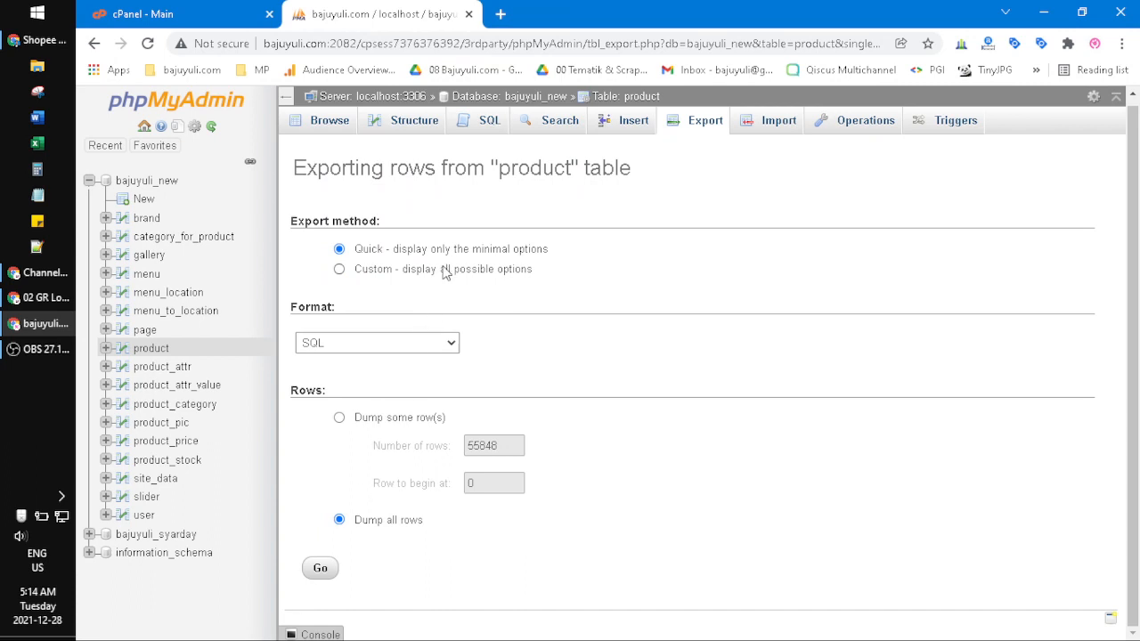
left_click(377, 342)
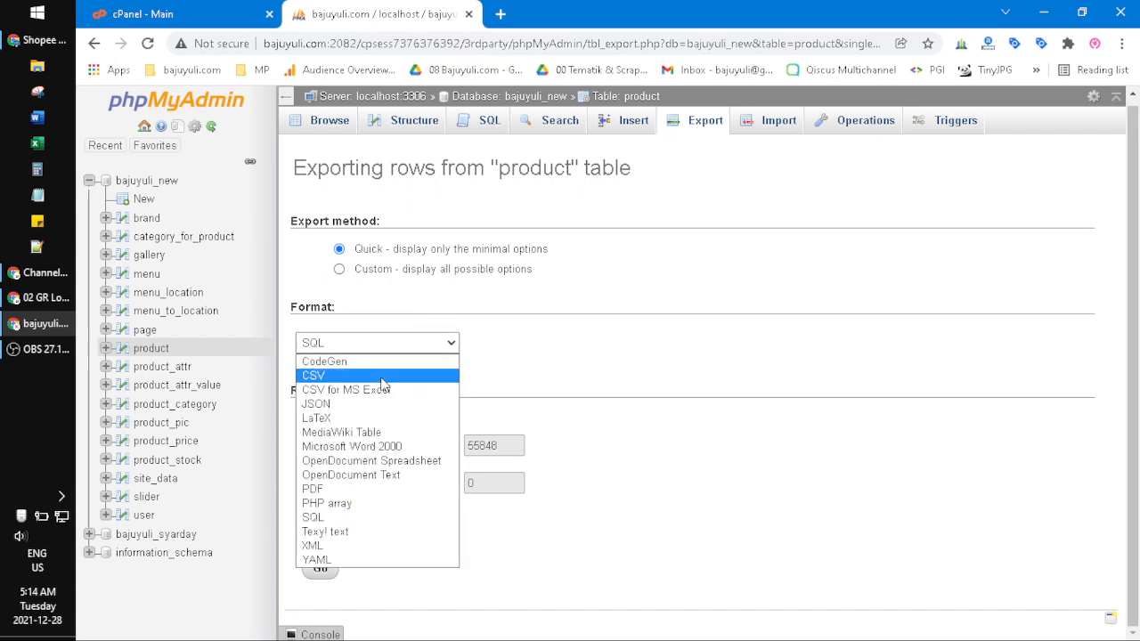
left_click(313, 374)
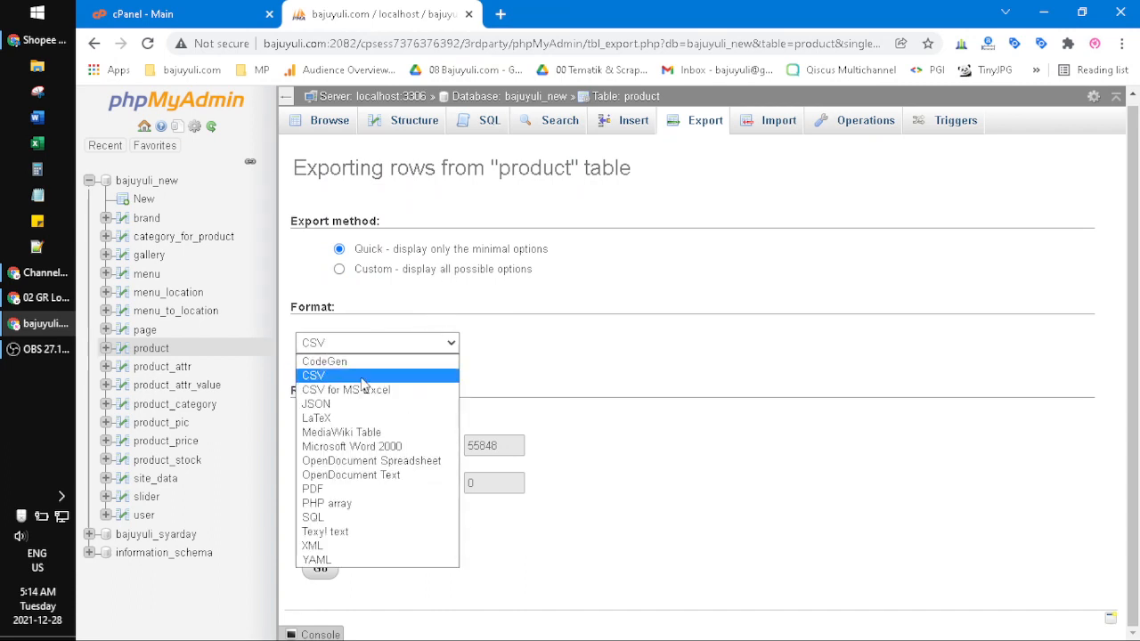
mouse_move(359, 390)
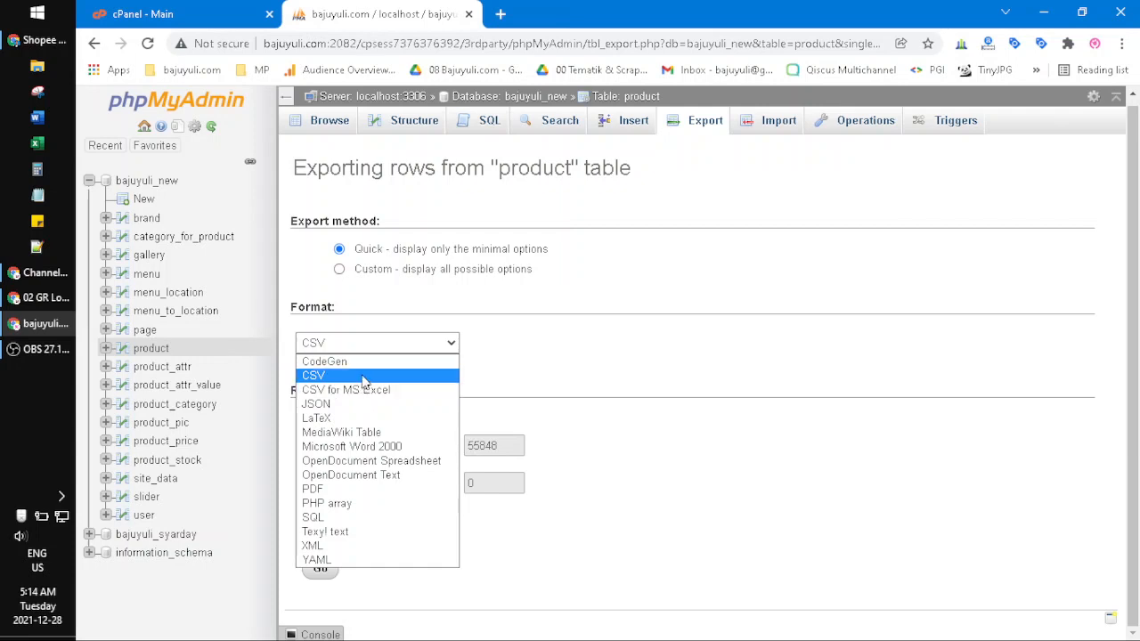
left_click(313, 374)
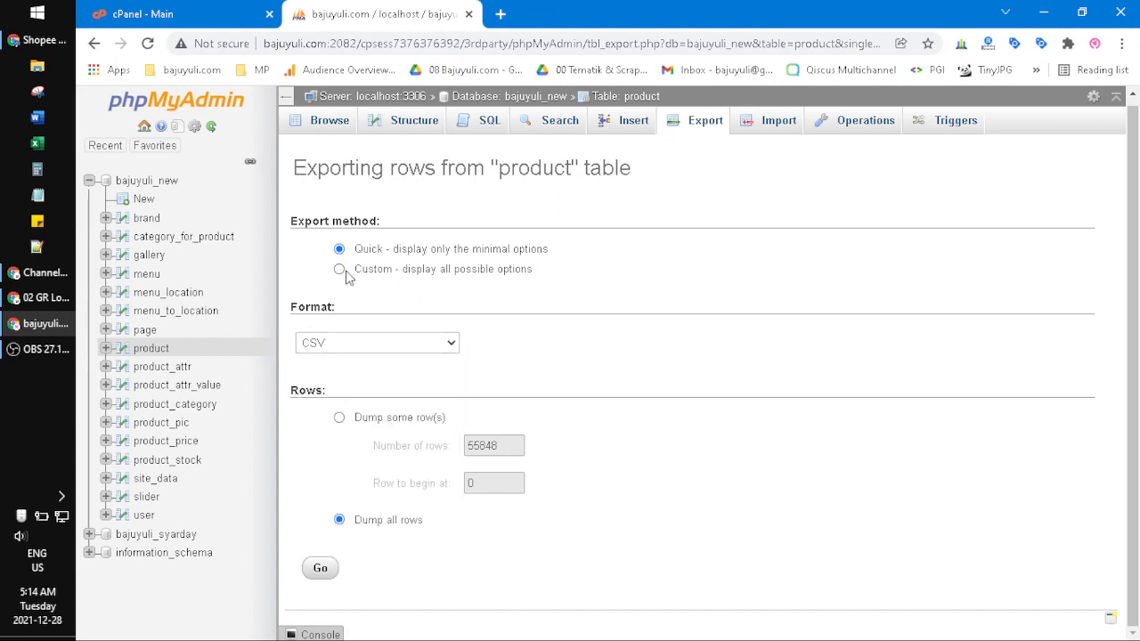
Step: Use the Custom method to dump only some rows, beginning at row 50000
left_click(339, 269)
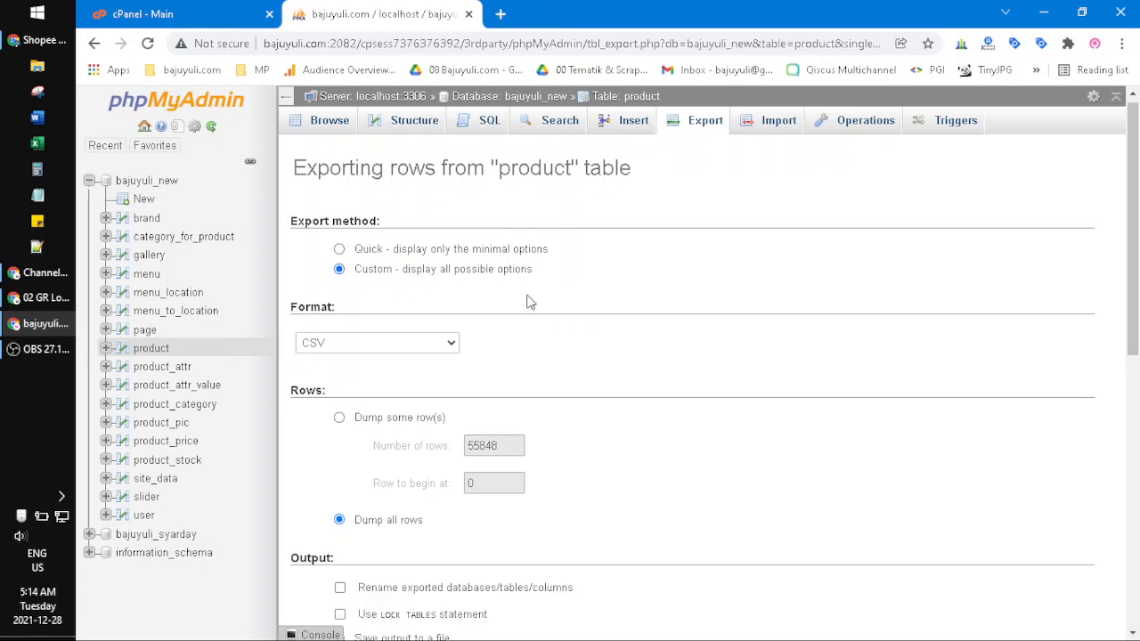
scroll("down", 3)
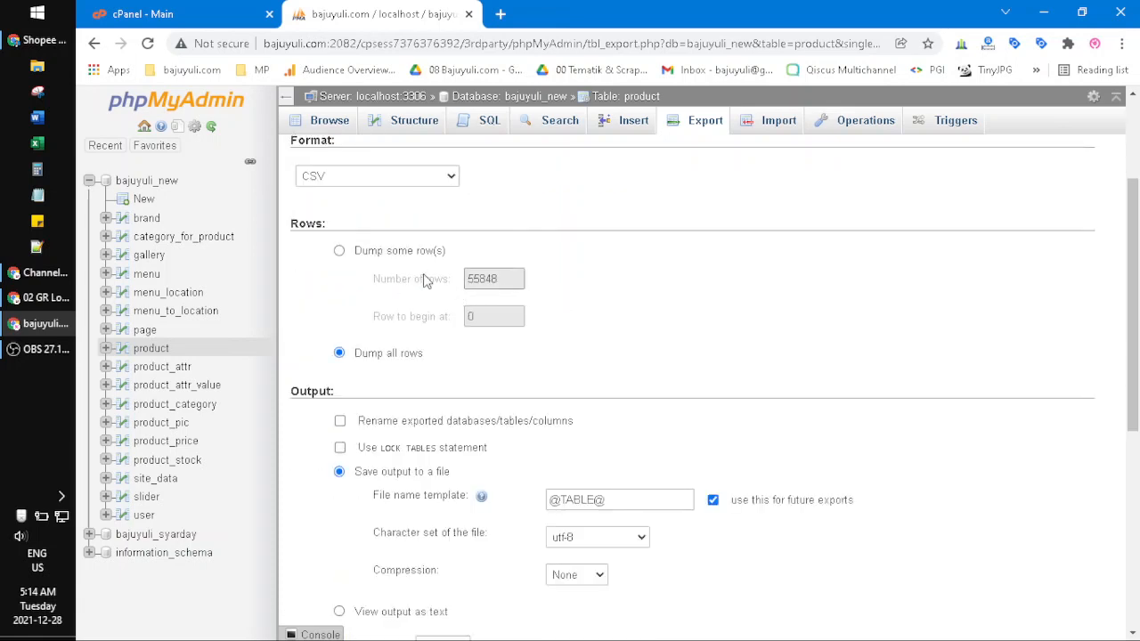
left_click(339, 249)
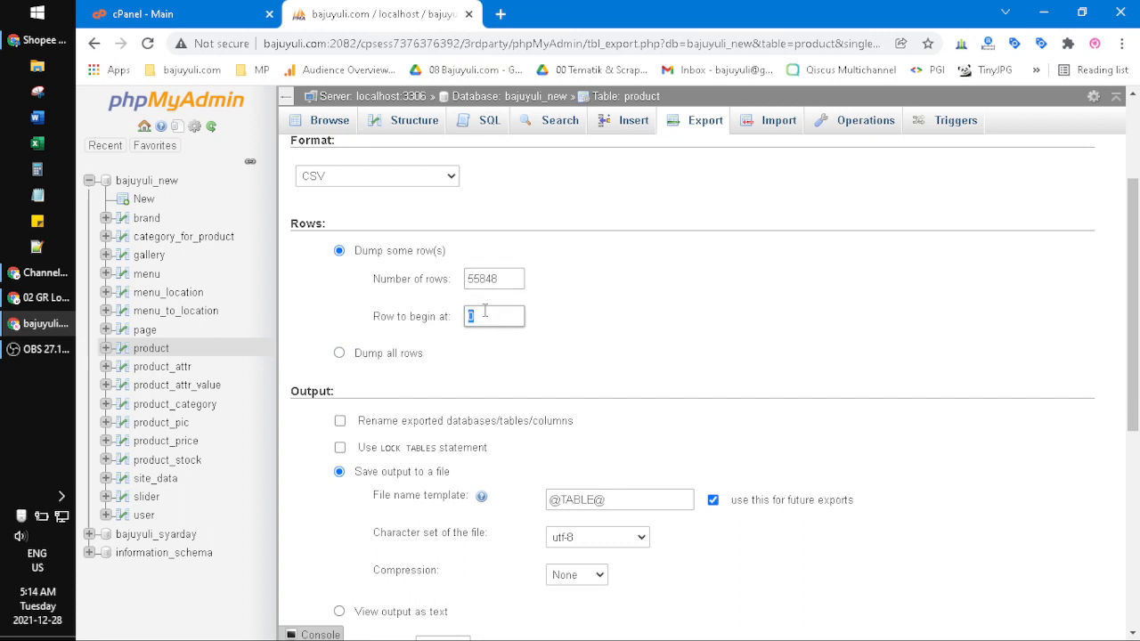
type("50000")
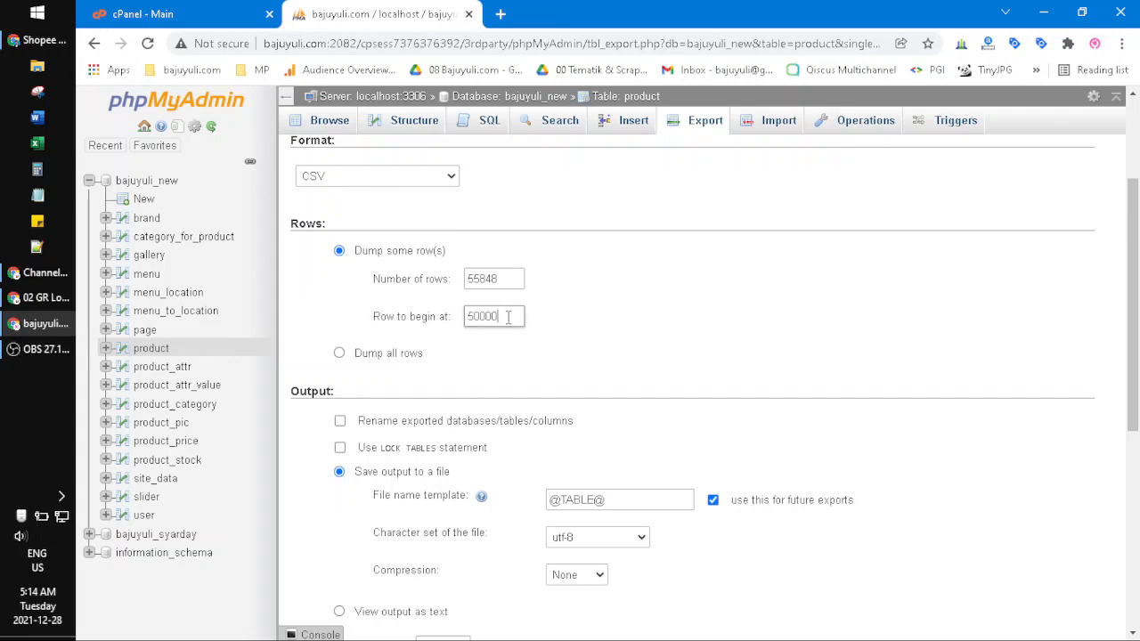
Step: Include the column names in the first row of the CSV
scroll("down", 3)
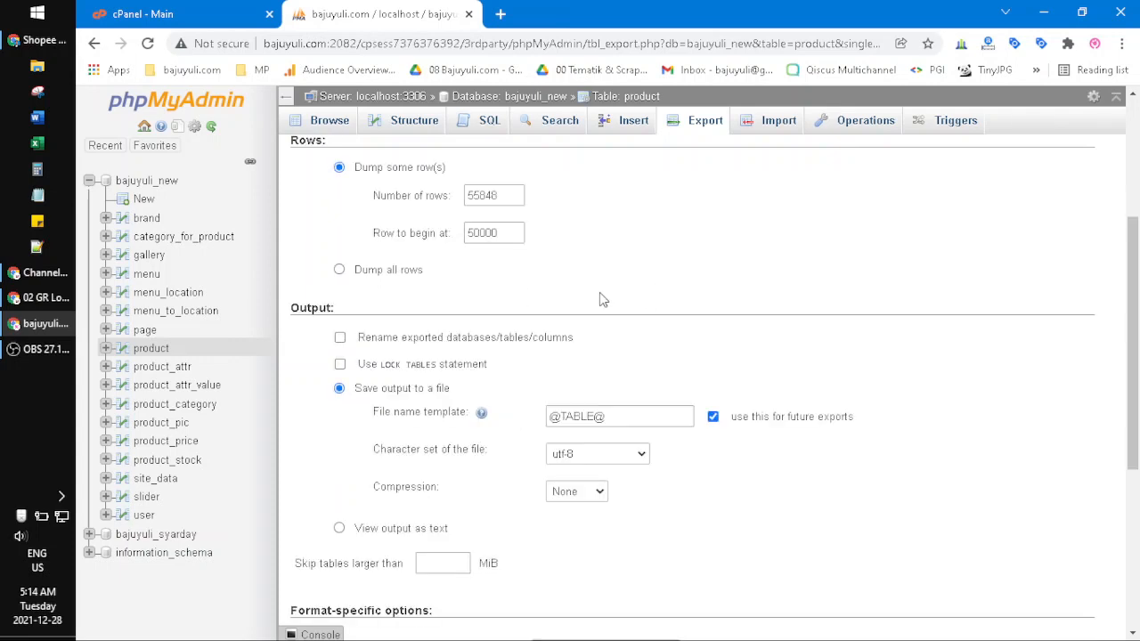
scroll("down", 3)
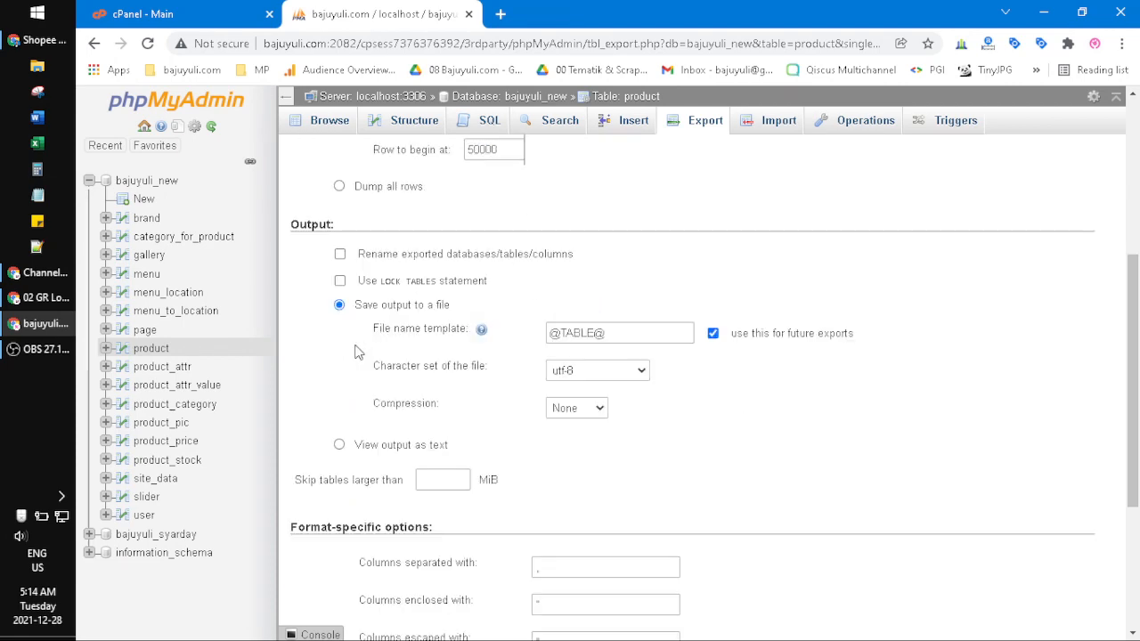
scroll("down", 3)
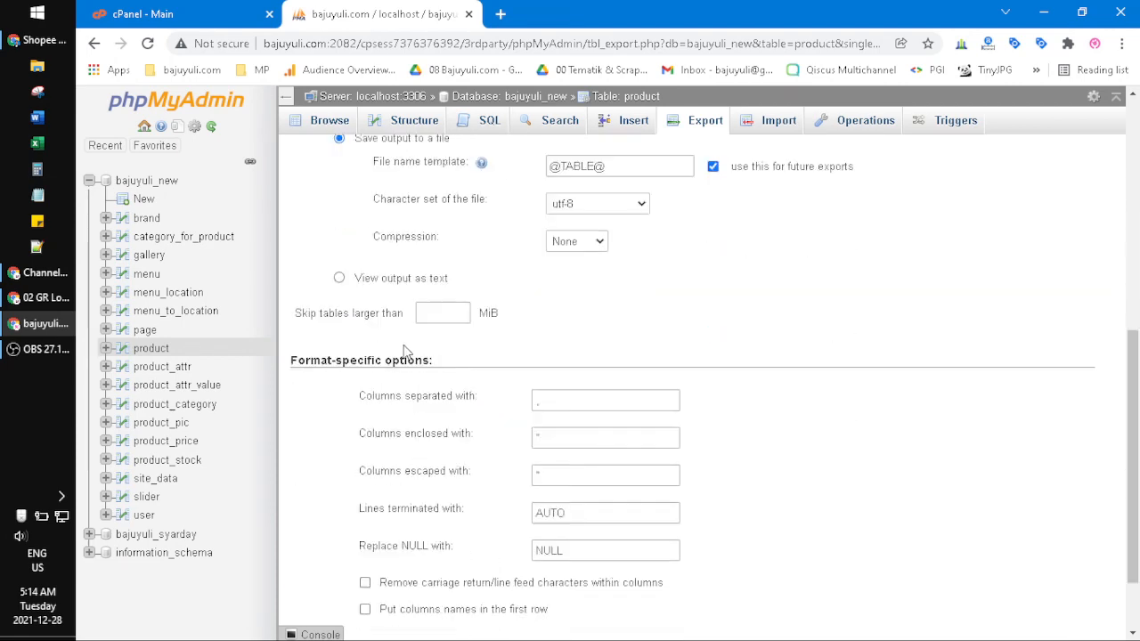
scroll("down", 3)
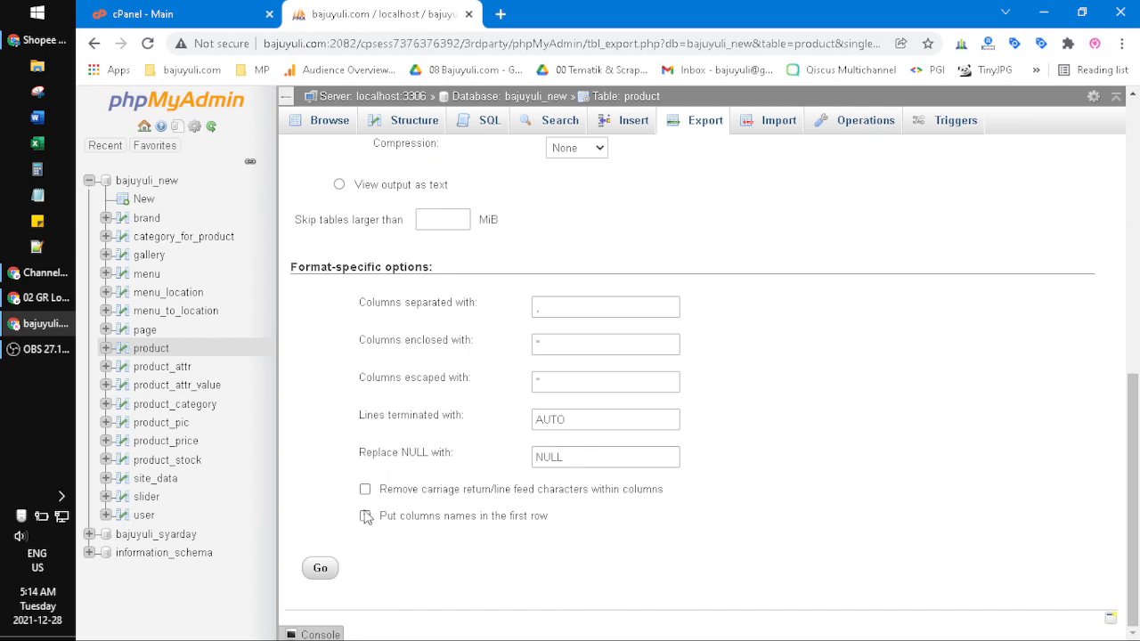
left_click(363, 517)
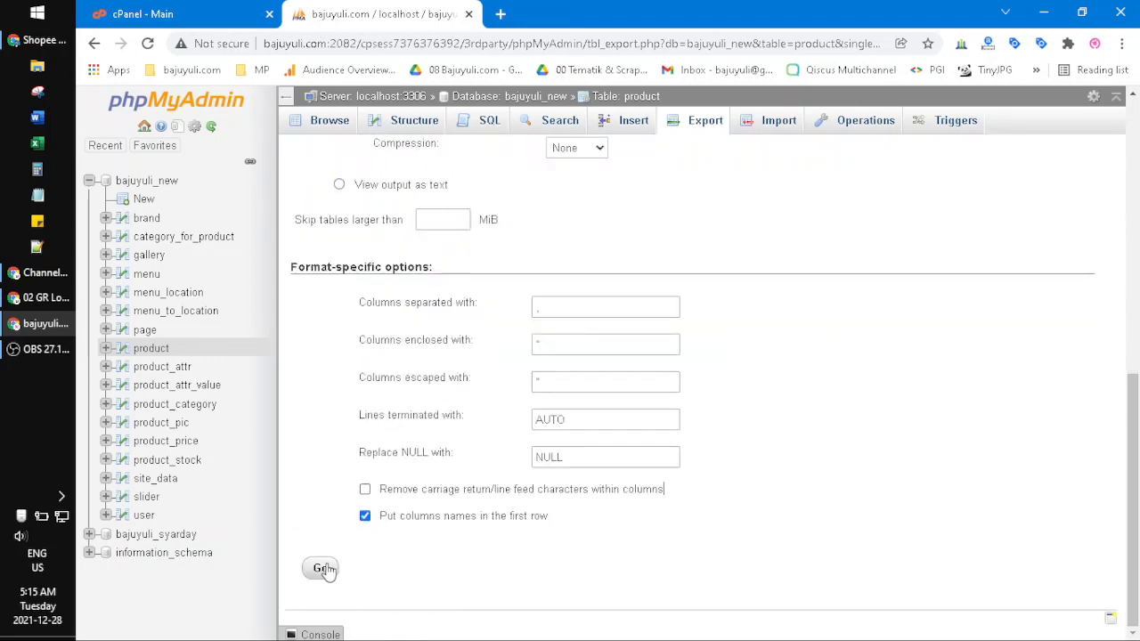
Step: Run the export to download product.csv and launch it in Excel
left_click(320, 568)
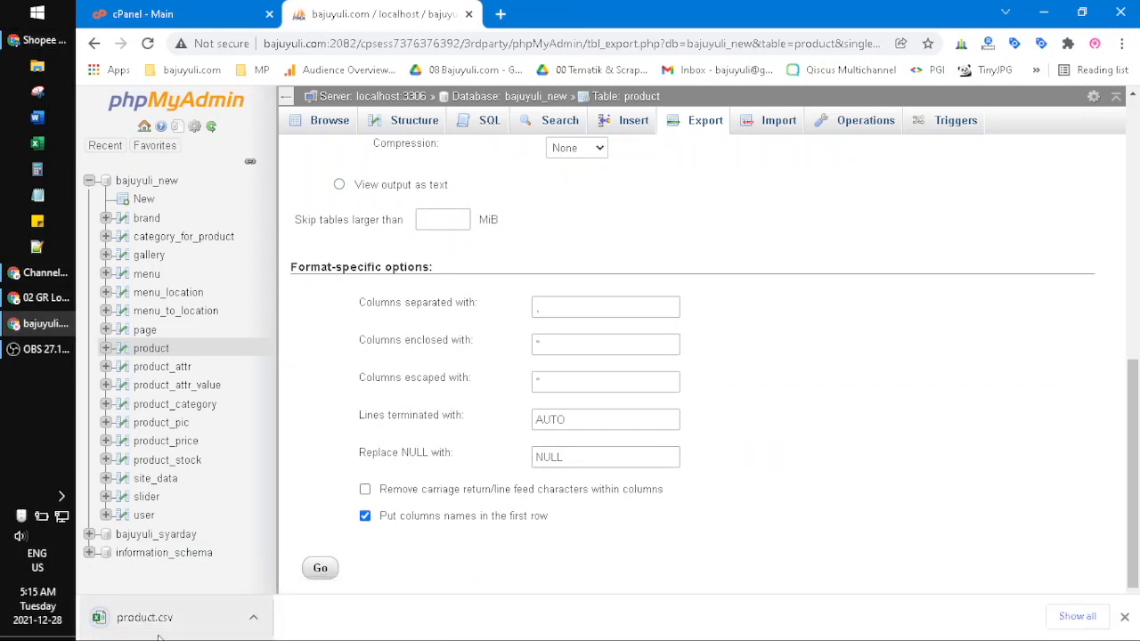
left_click(144, 616)
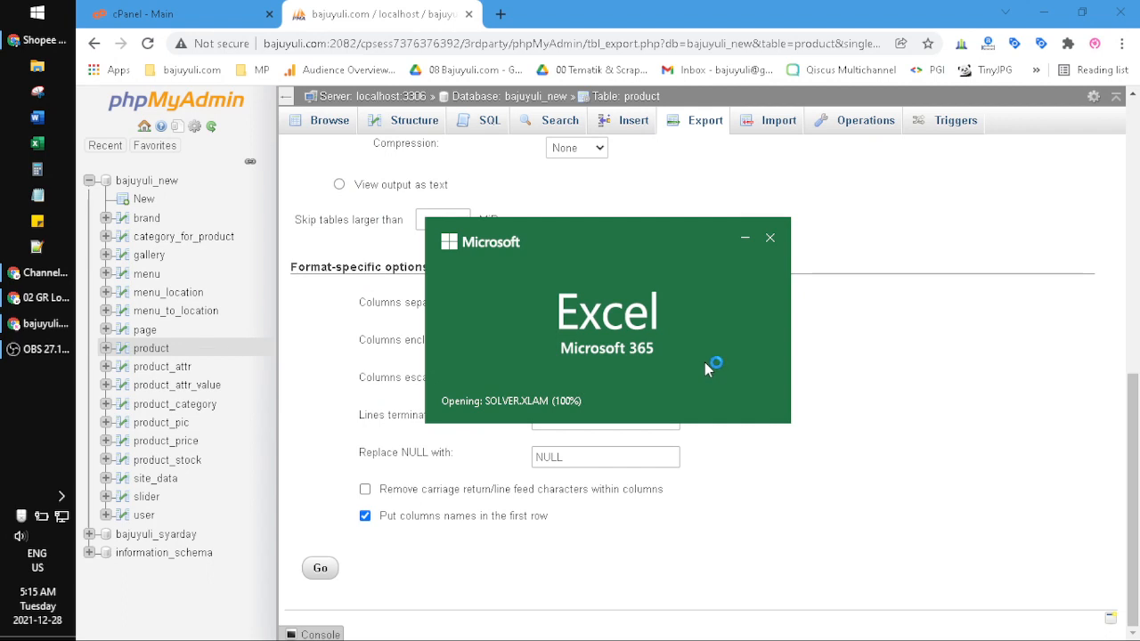
mouse_move(696, 365)
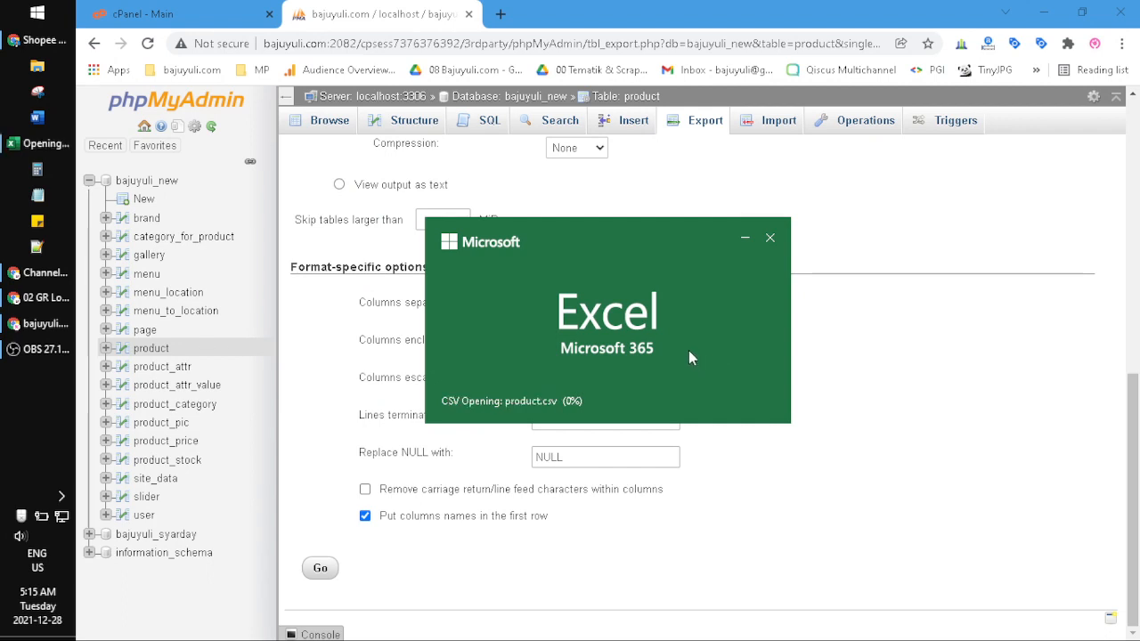
mouse_move(685, 356)
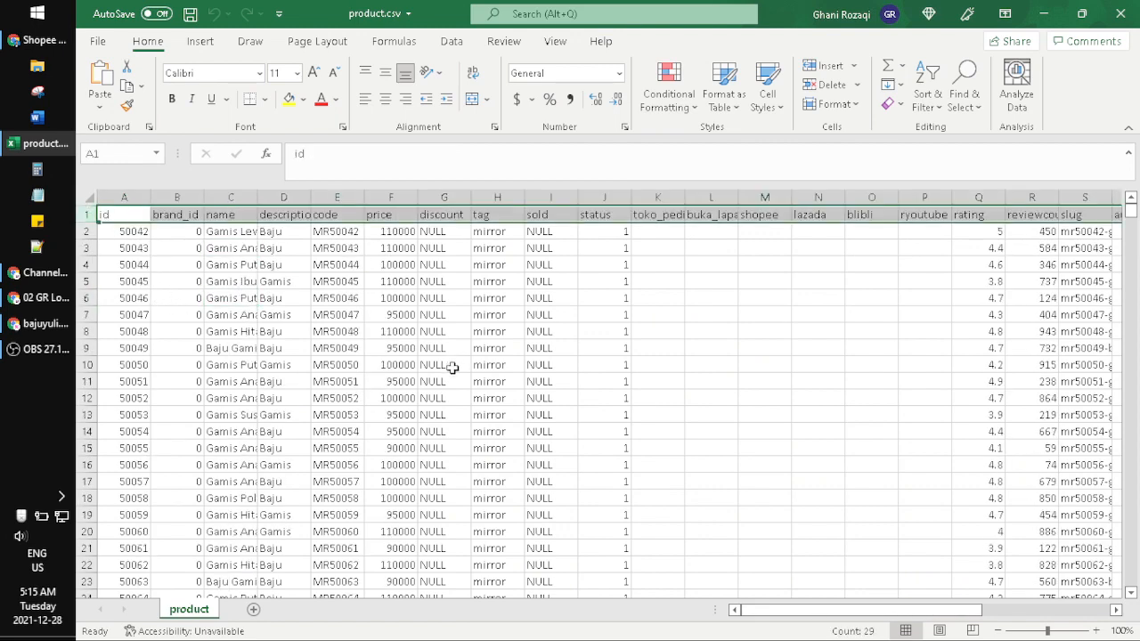
Step: Scroll through the exported product rows with column headers in Excel
scroll("down", 3)
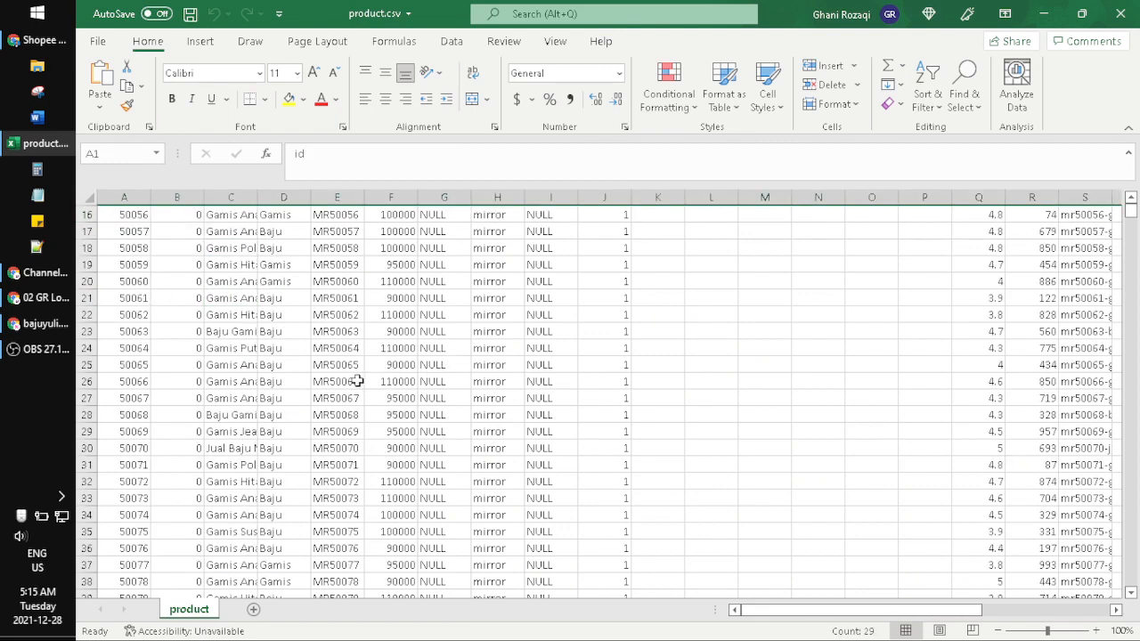